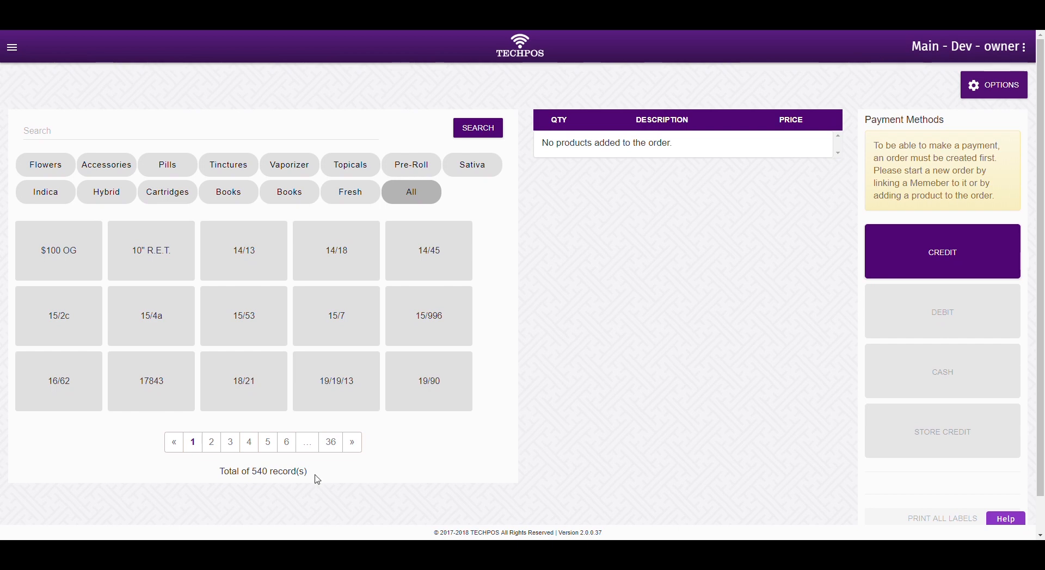
pyautogui.moveTo(430, 443)
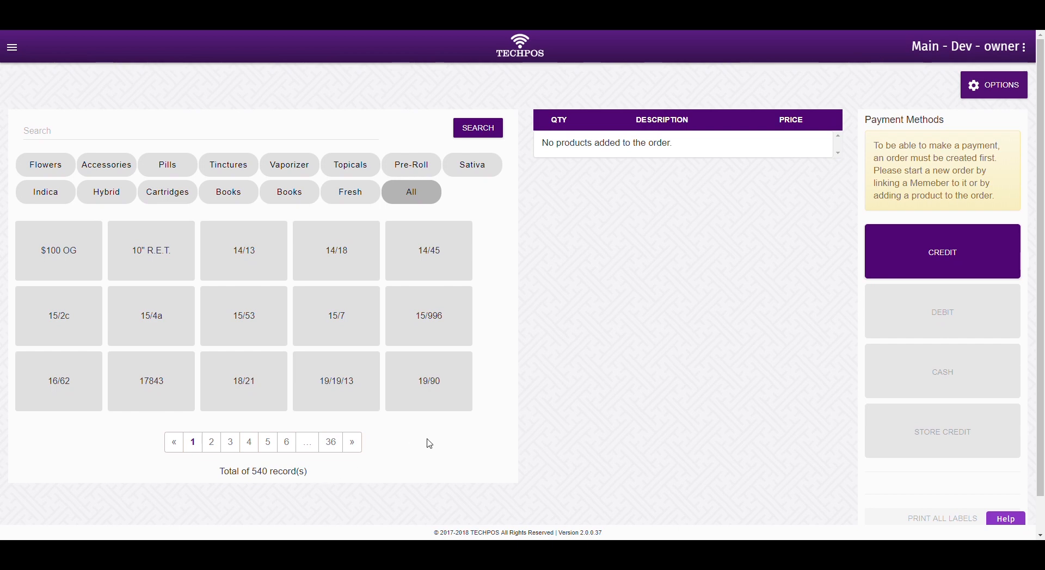
pyautogui.moveTo(45, 164)
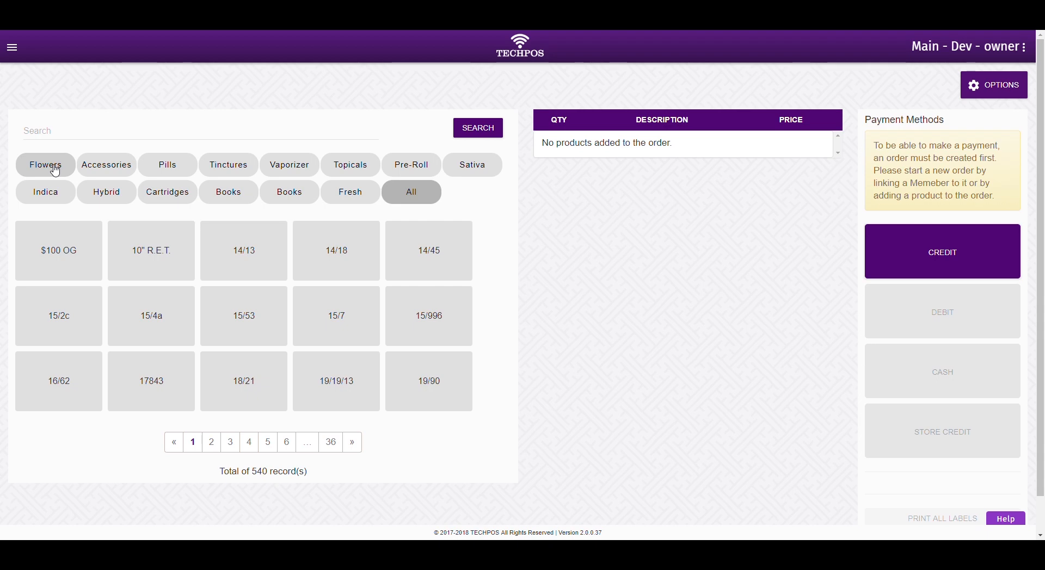
# Filter the catalogue through Flowers and Accessories to the Indica category, showing 18 products
pyautogui.click(45, 164)
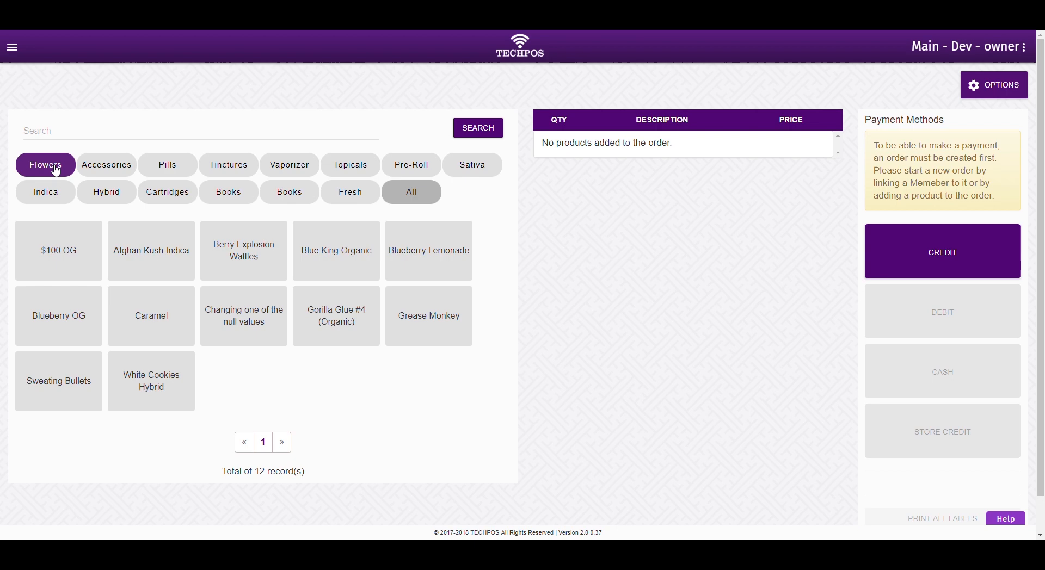
pyautogui.moveTo(106, 165)
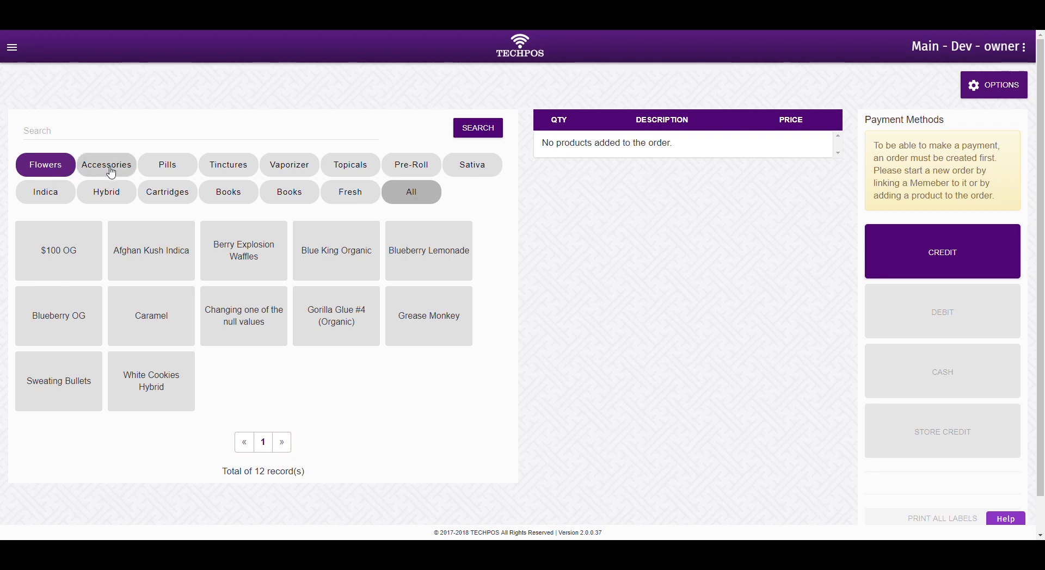
pyautogui.click(106, 165)
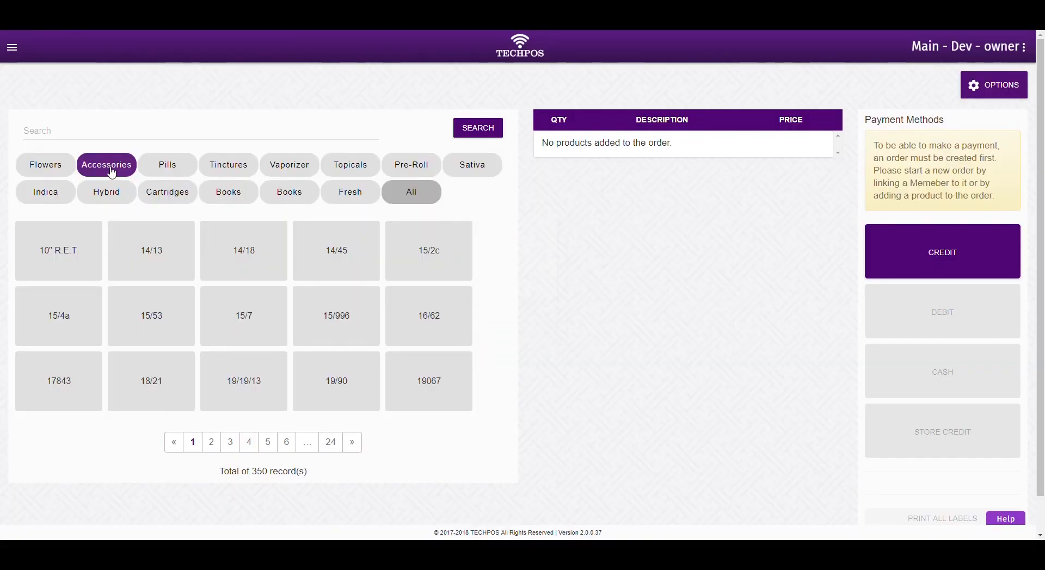
pyautogui.moveTo(46, 193)
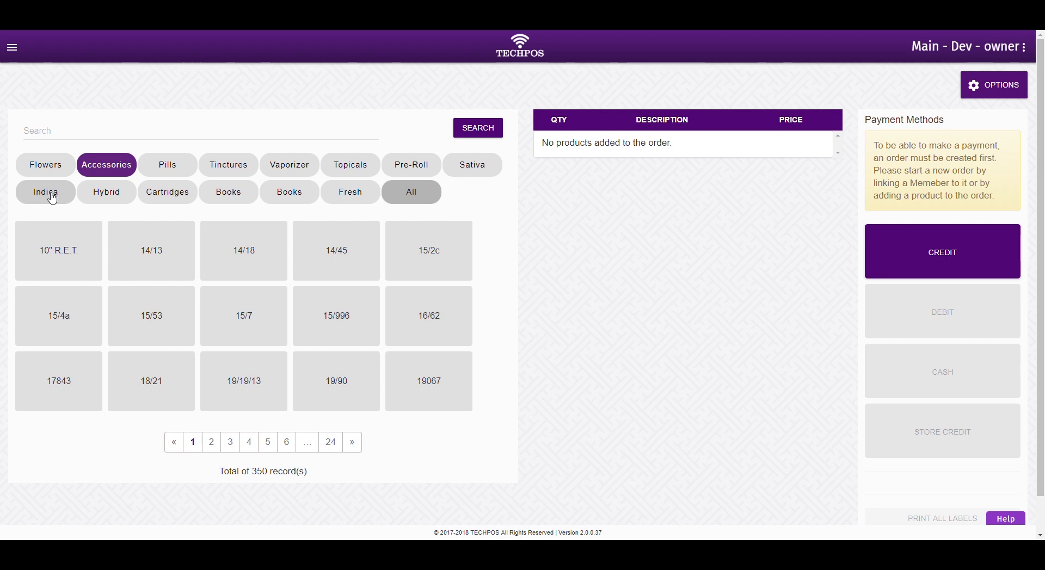
pyautogui.click(45, 192)
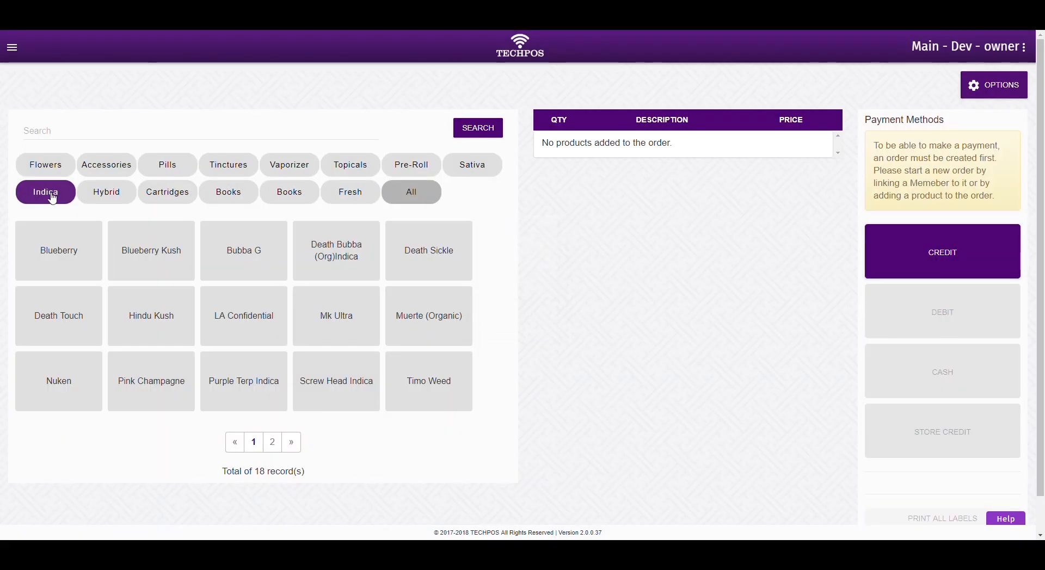
pyautogui.moveTo(107, 192)
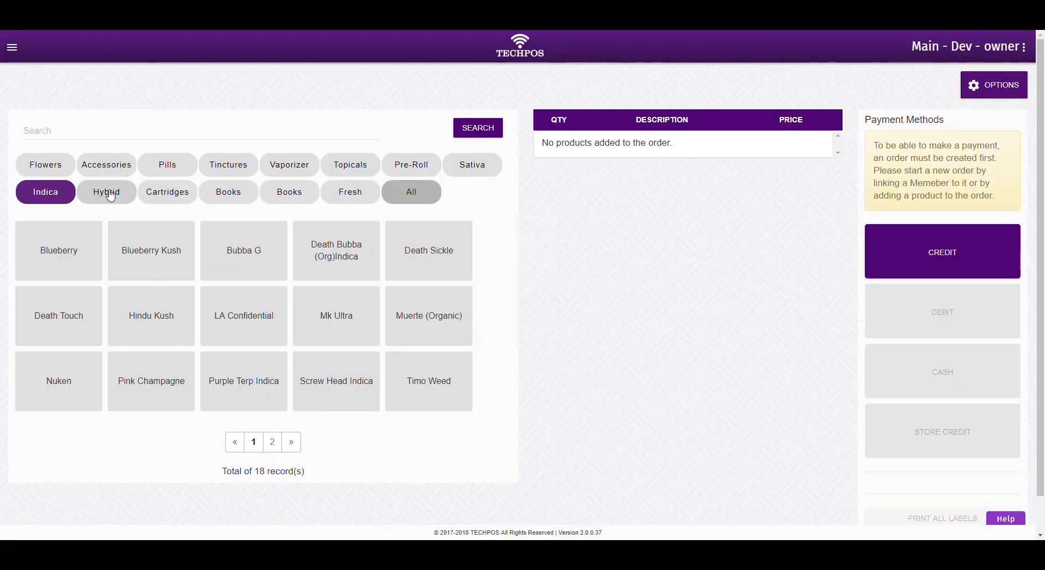
pyautogui.moveTo(102, 232)
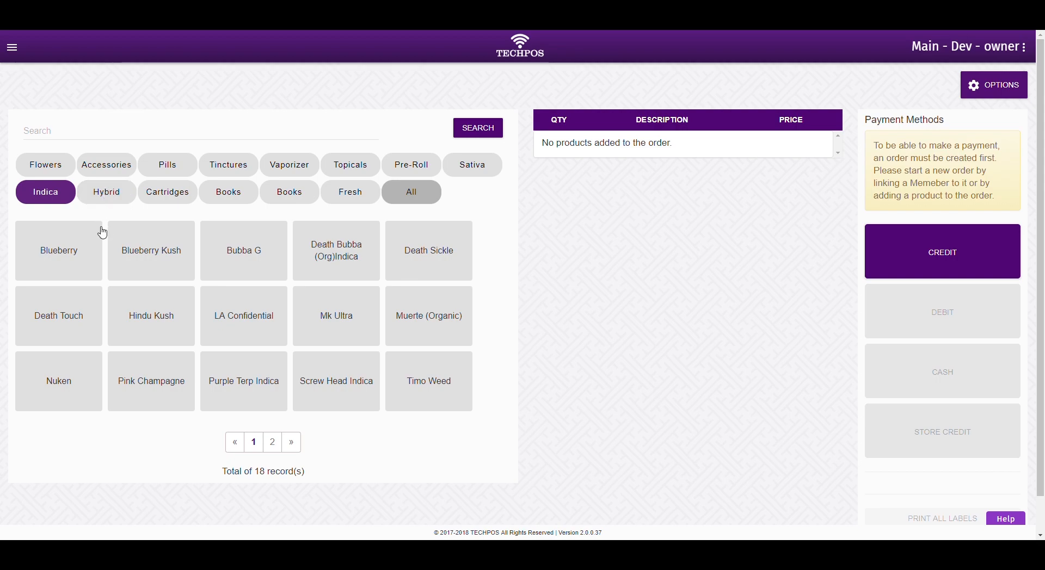
# Add 2 Death Touch and 1 Hollow Weed to the order, totalling $69.30
pyautogui.click(58, 315)
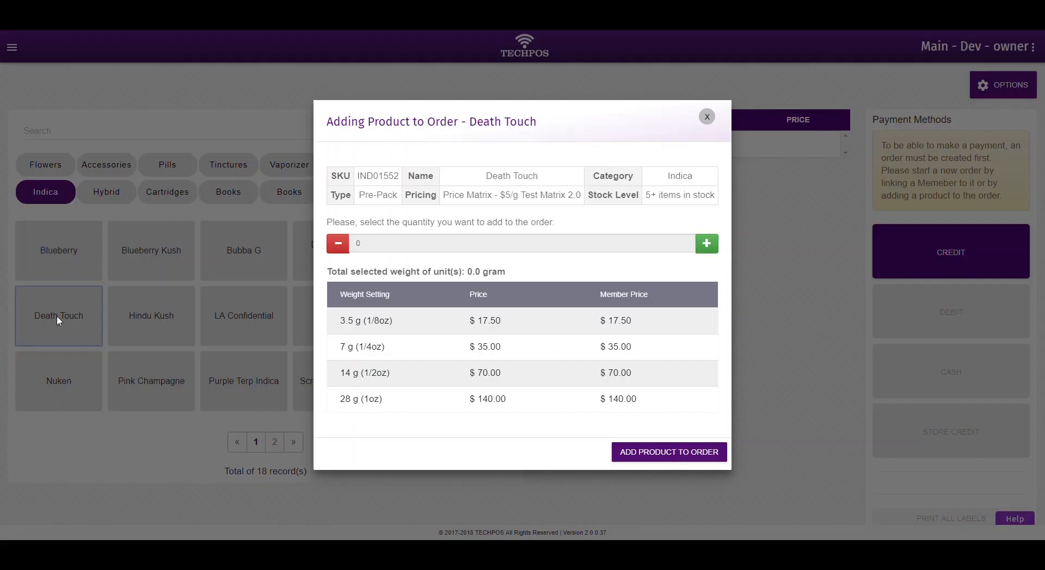
pyautogui.moveTo(706, 243)
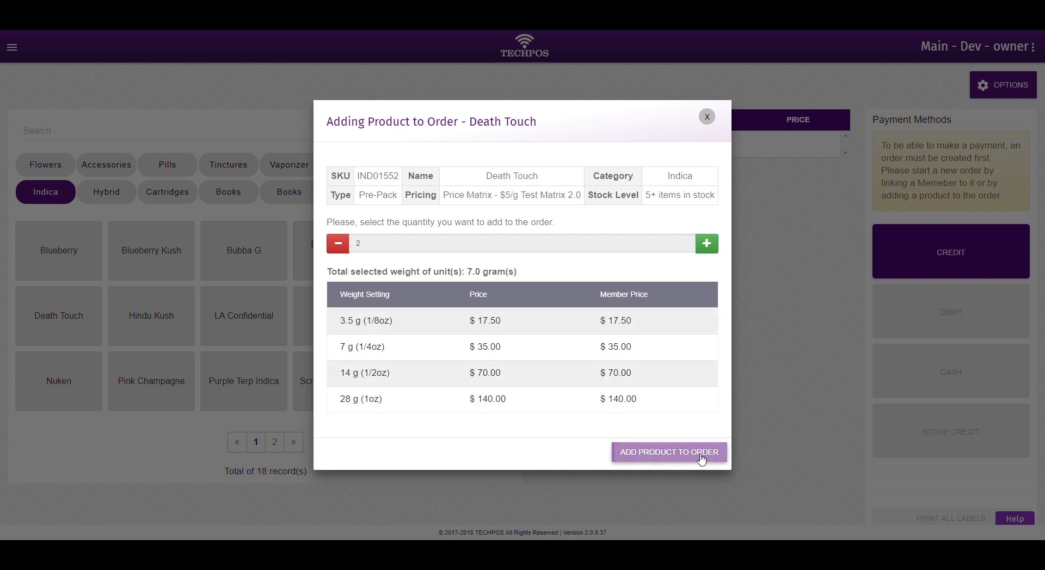
pyautogui.click(668, 452)
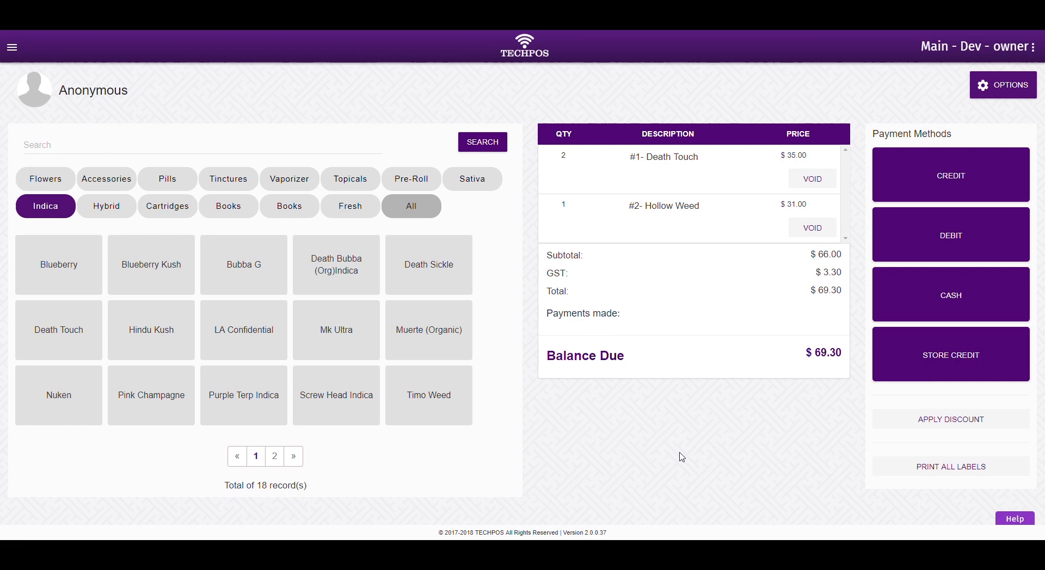
pyautogui.moveTo(713, 436)
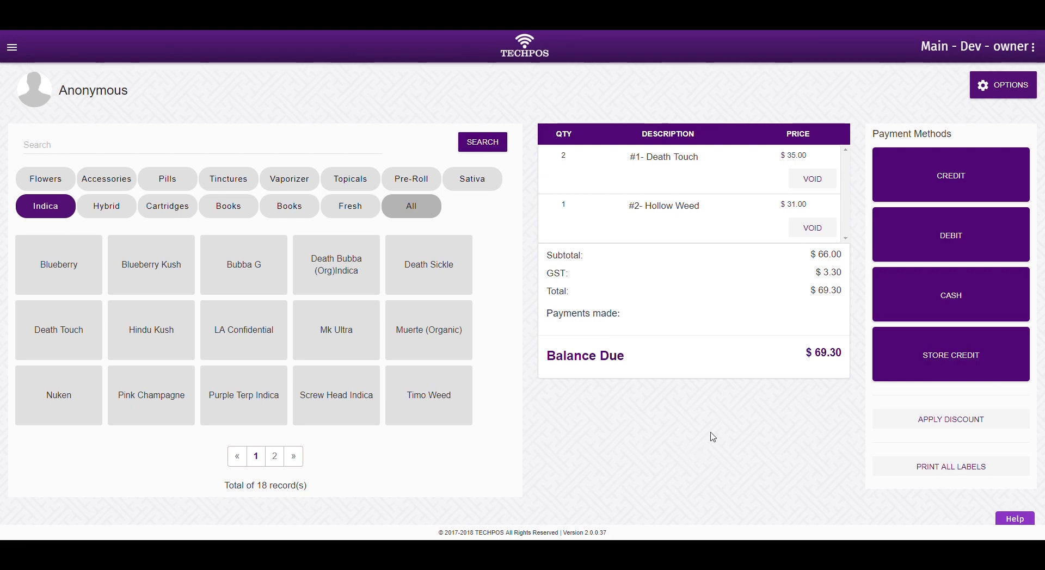
pyautogui.moveTo(949, 419)
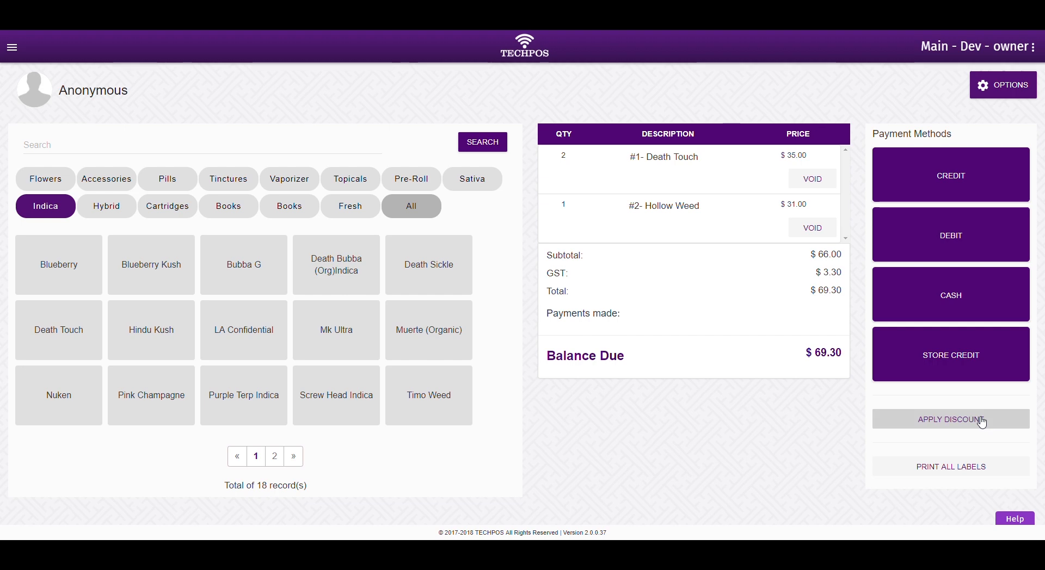
# Open the Apply Discount form for order #8844
pyautogui.click(949, 419)
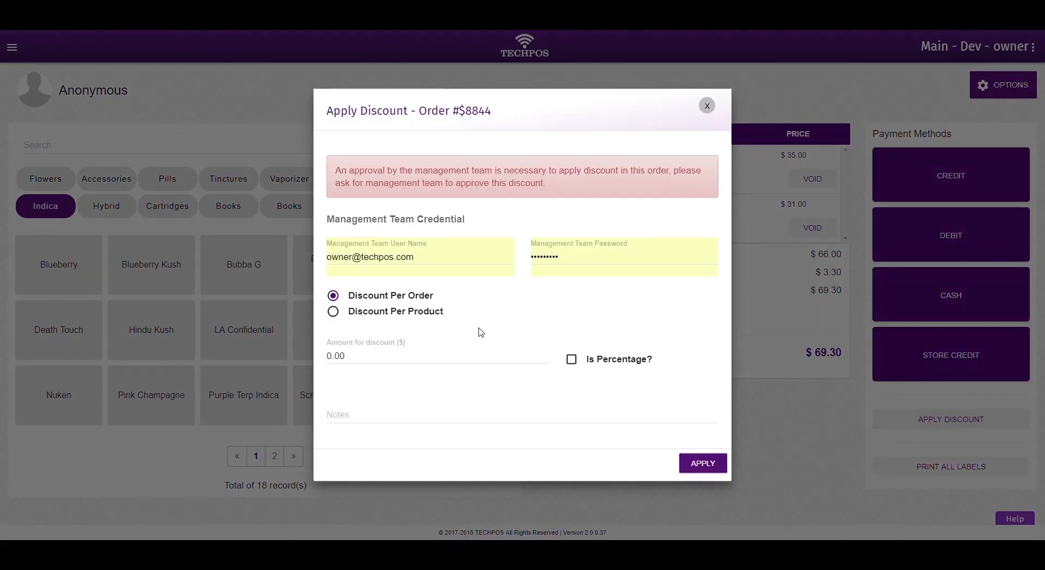
pyautogui.moveTo(494, 324)
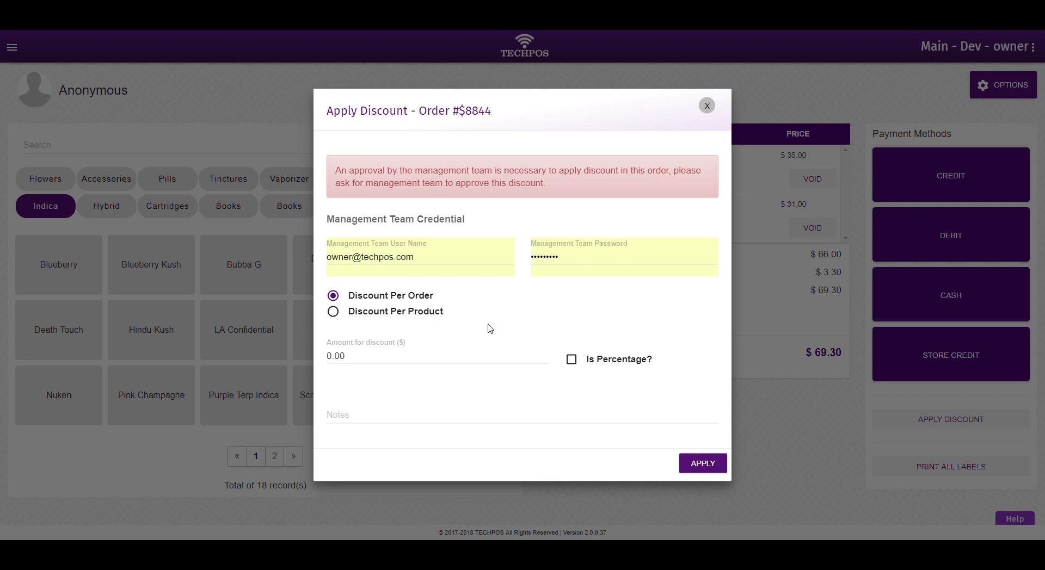
pyautogui.moveTo(412, 318)
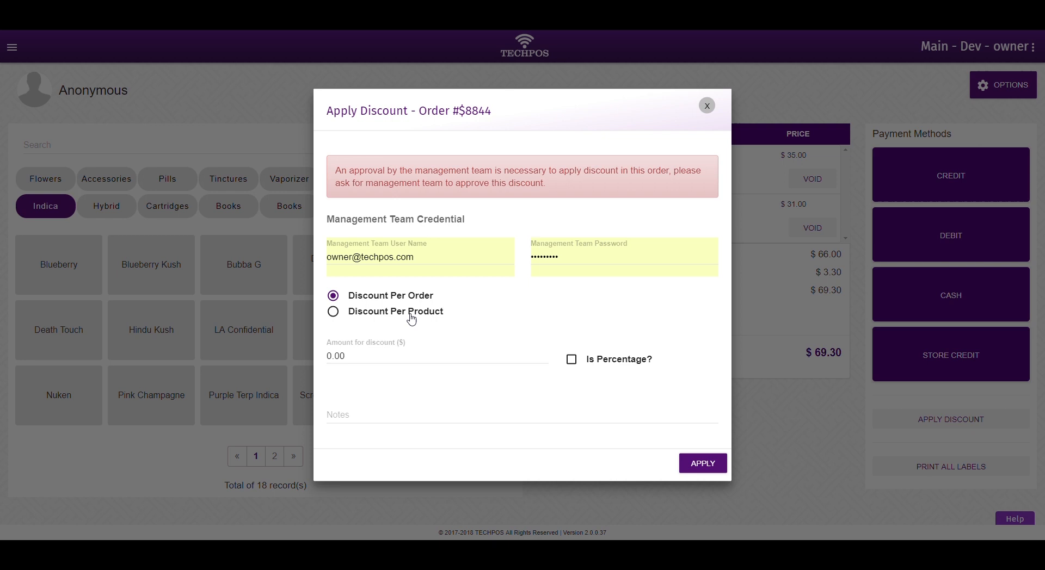
# Apply per-product discounts: Death Touch 15%, Hollow Weed $5, note 'Employee'
pyautogui.click(333, 311)
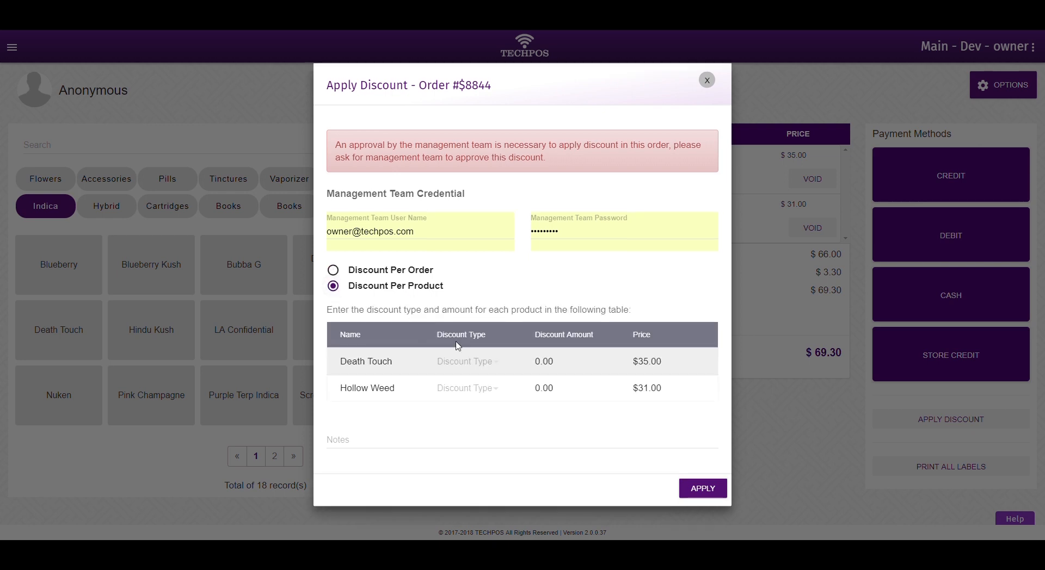
pyautogui.click(466, 361)
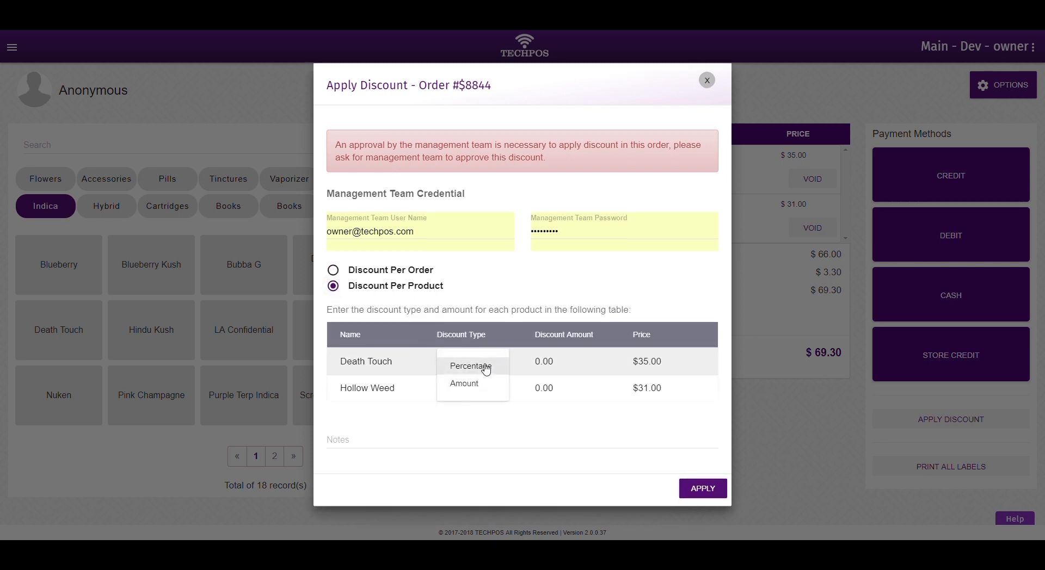
pyautogui.click(472, 365)
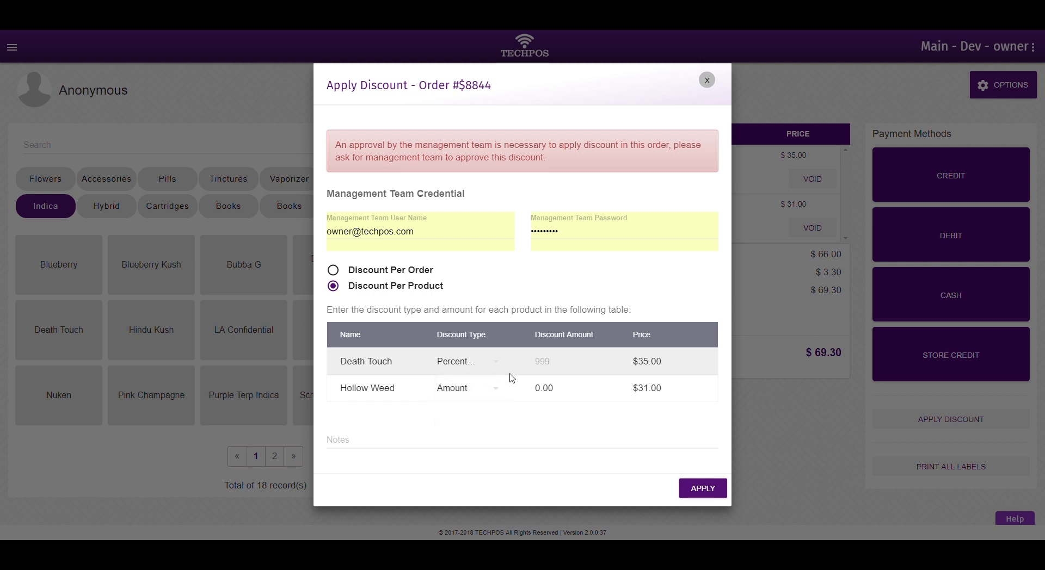
pyautogui.write('15')
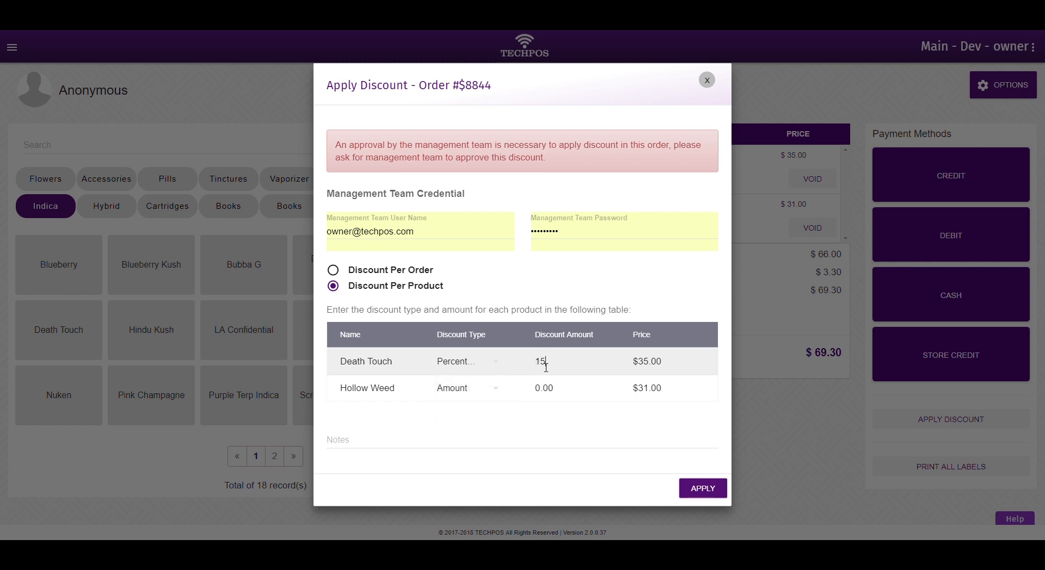
pyautogui.click(543, 388)
pyautogui.write('5')
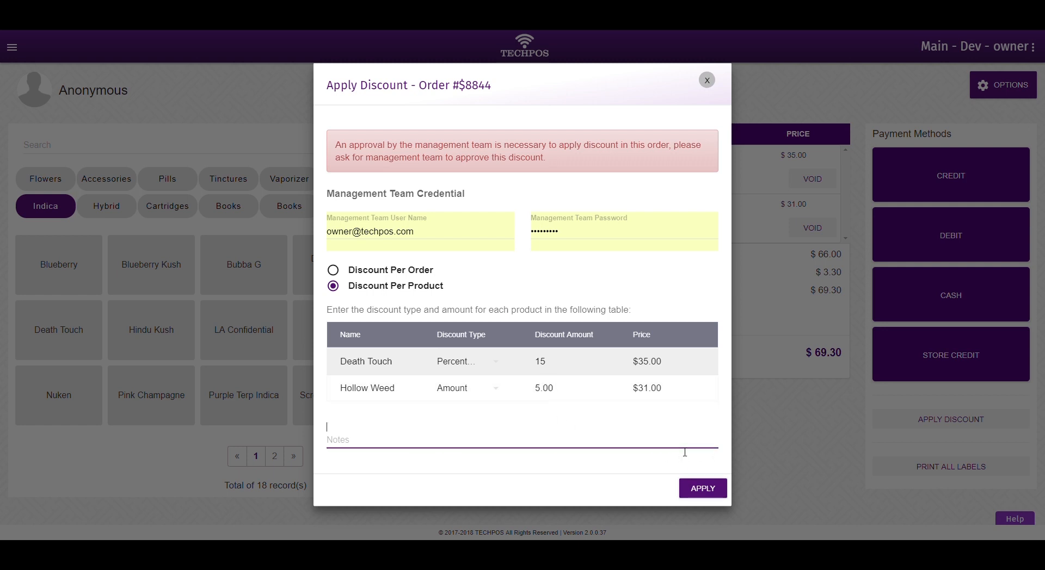
pyautogui.write('Employee')
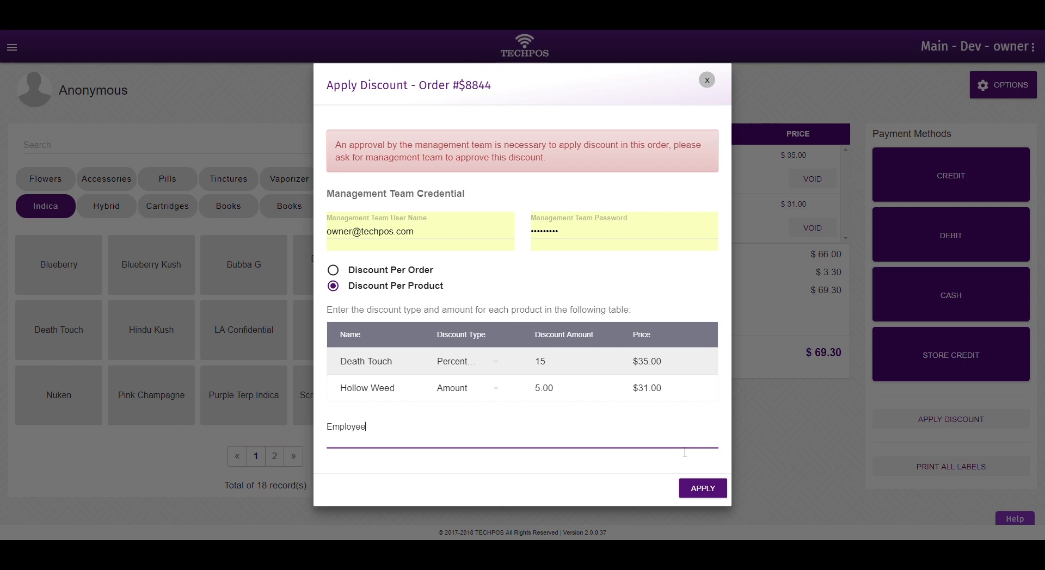
pyautogui.moveTo(707, 479)
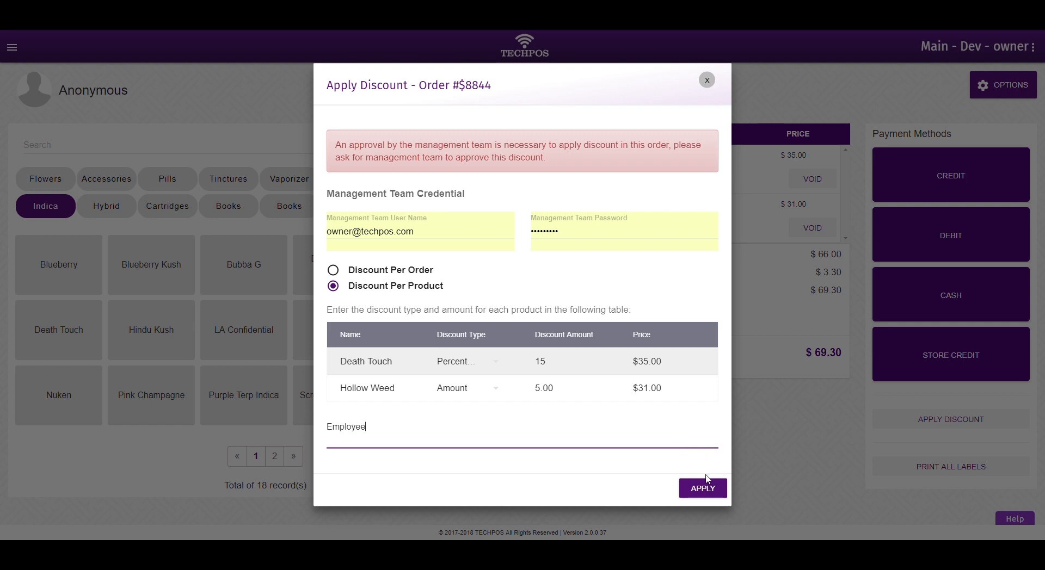
pyautogui.click(702, 488)
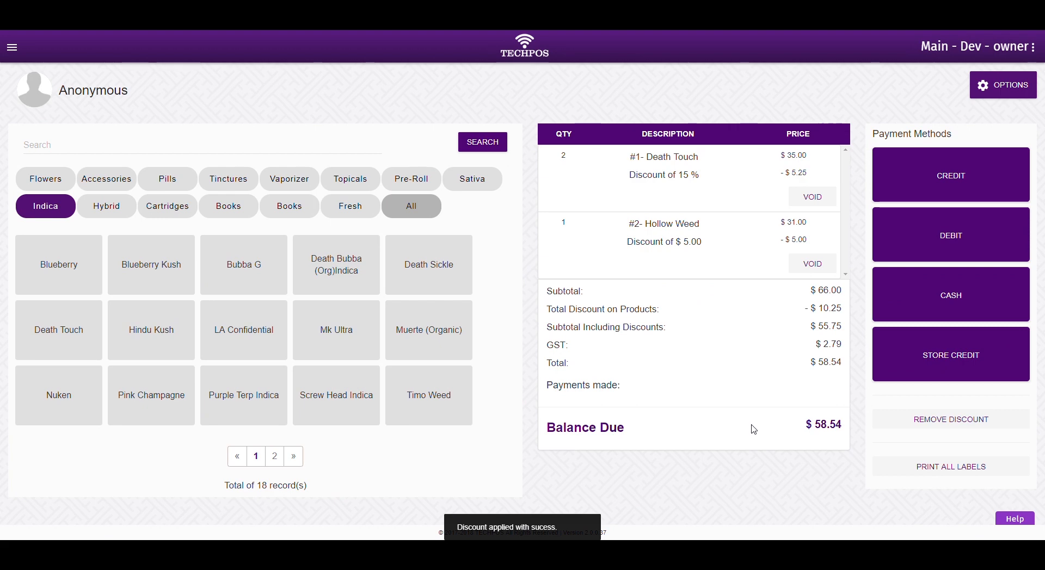
# Pay the $58.54 balance with $58.55 in cash, leaving $0.01 change
pyautogui.click(950, 295)
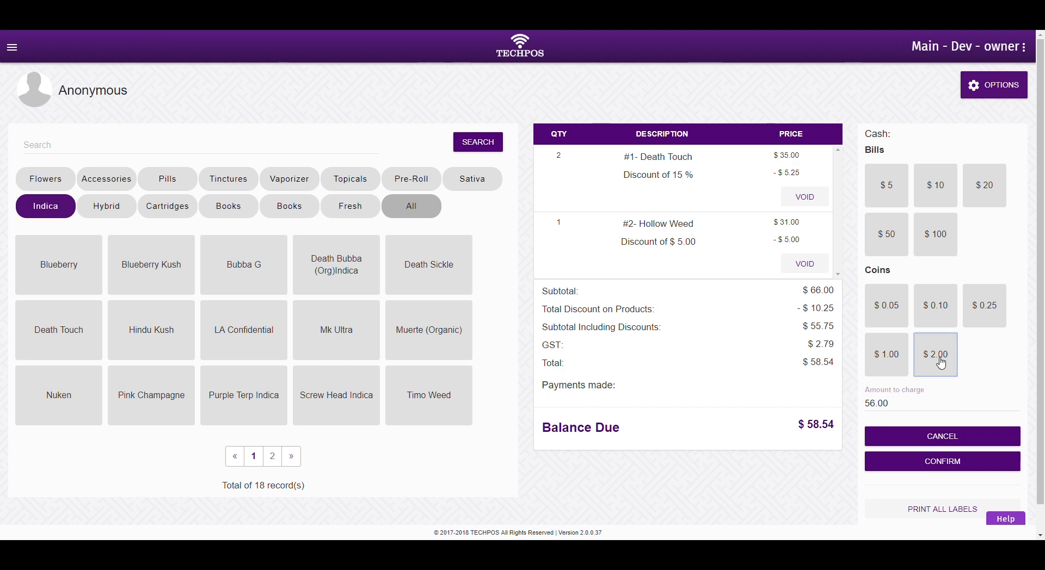
pyautogui.click(934, 354)
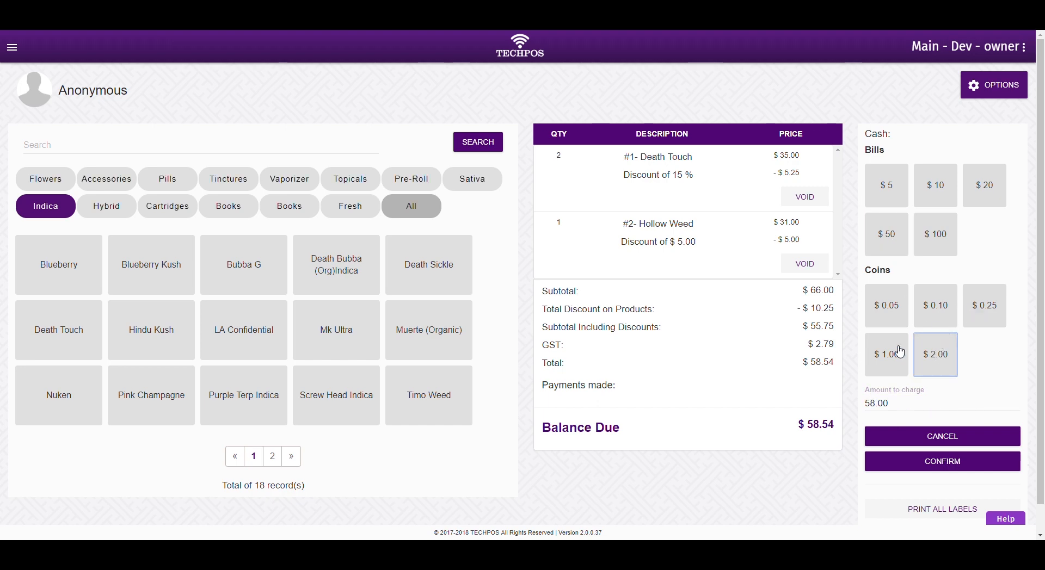
pyautogui.click(886, 305)
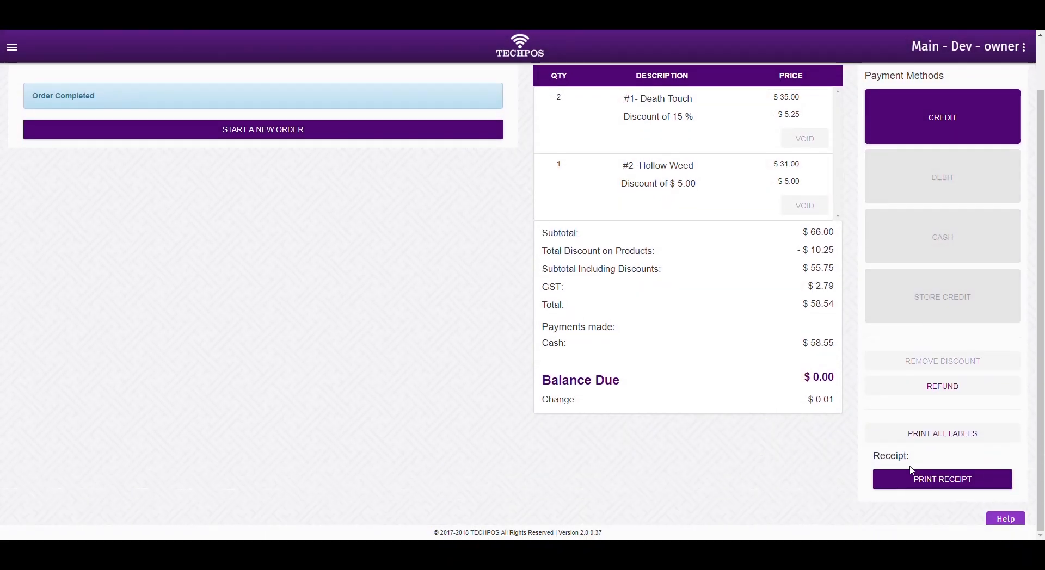
pyautogui.moveTo(942, 479)
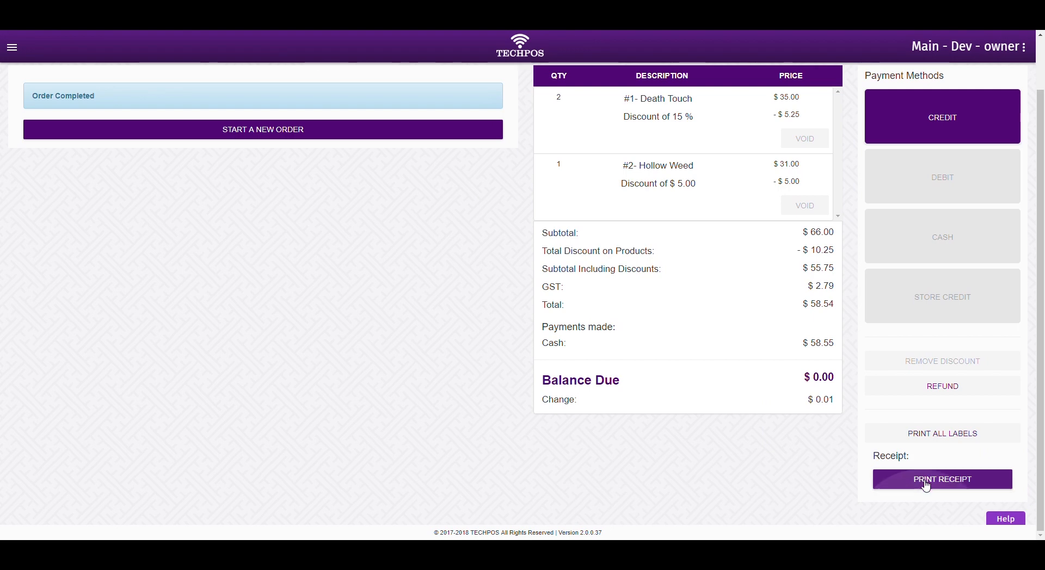
# Print the receipt from the Order Completed screen
pyautogui.click(942, 479)
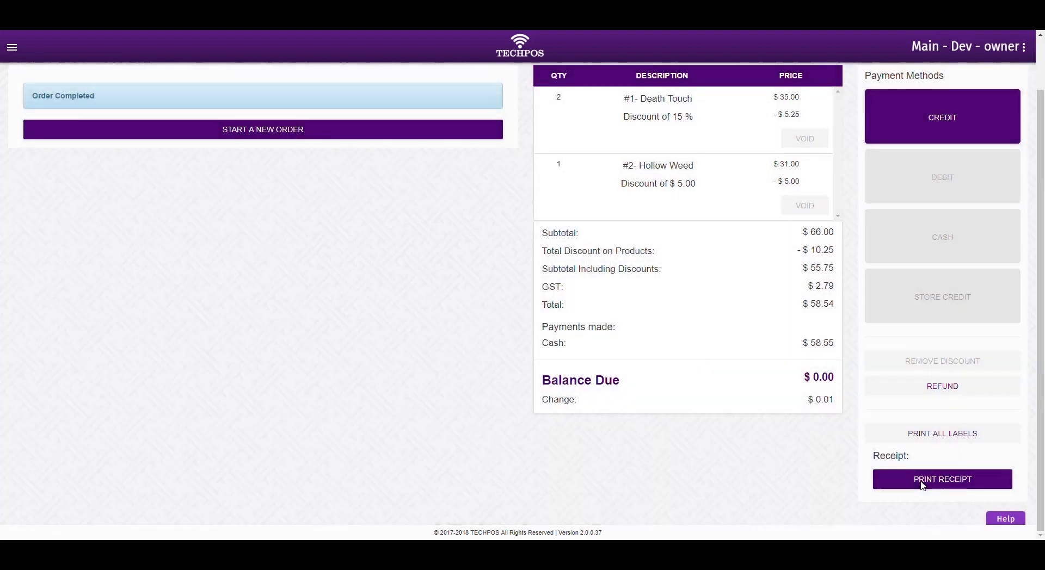
pyautogui.moveTo(819, 481)
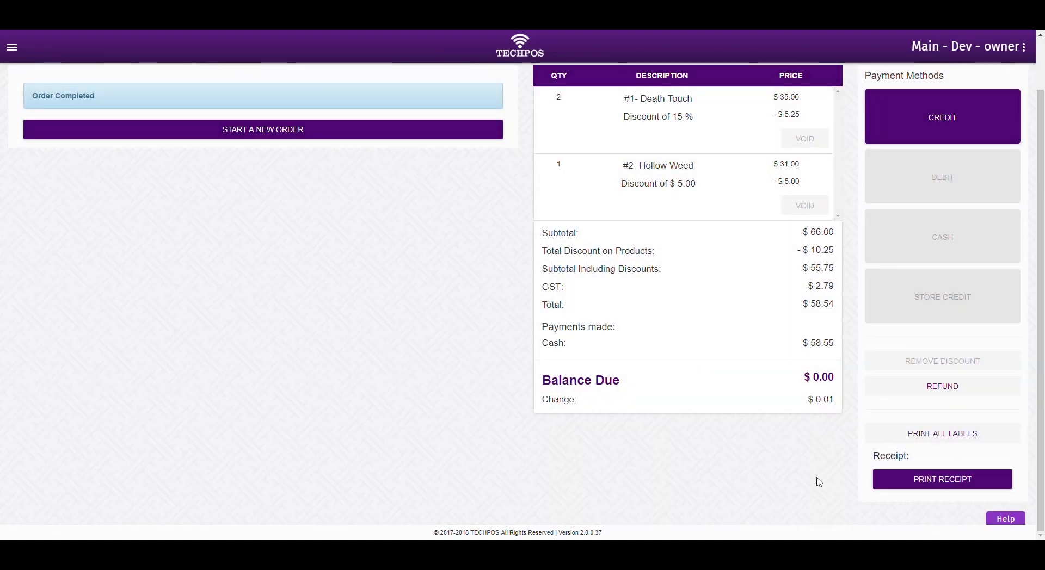